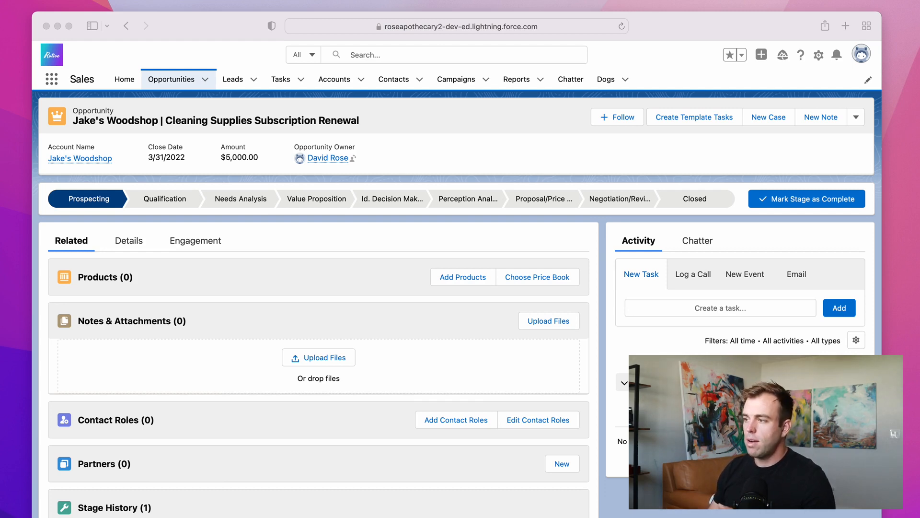
{"action": "mouse_move", "coordinate": [402, 161]}
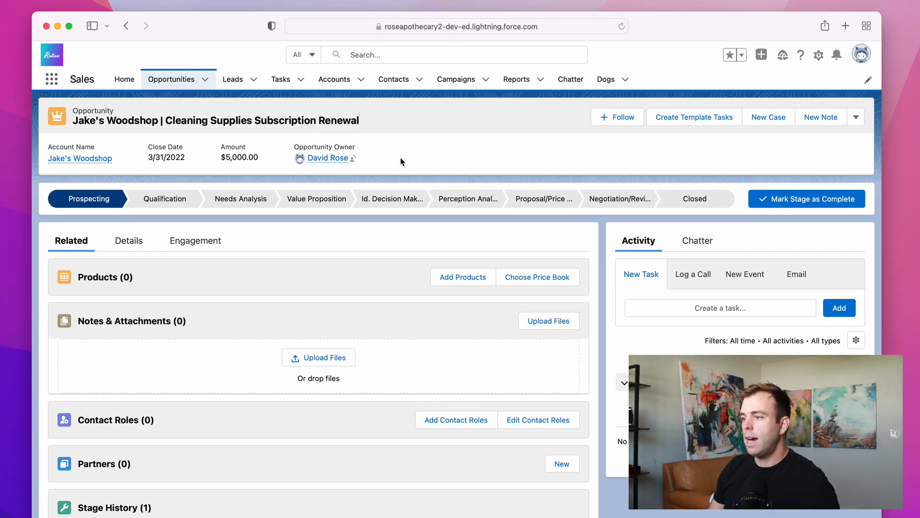
{"action": "mouse_move", "coordinate": [404, 219]}
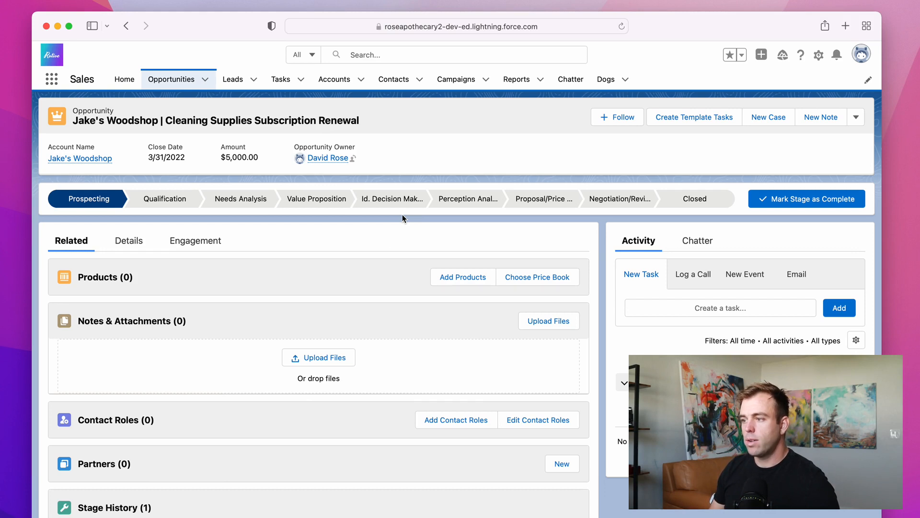
{"action": "mouse_move", "coordinate": [316, 198]}
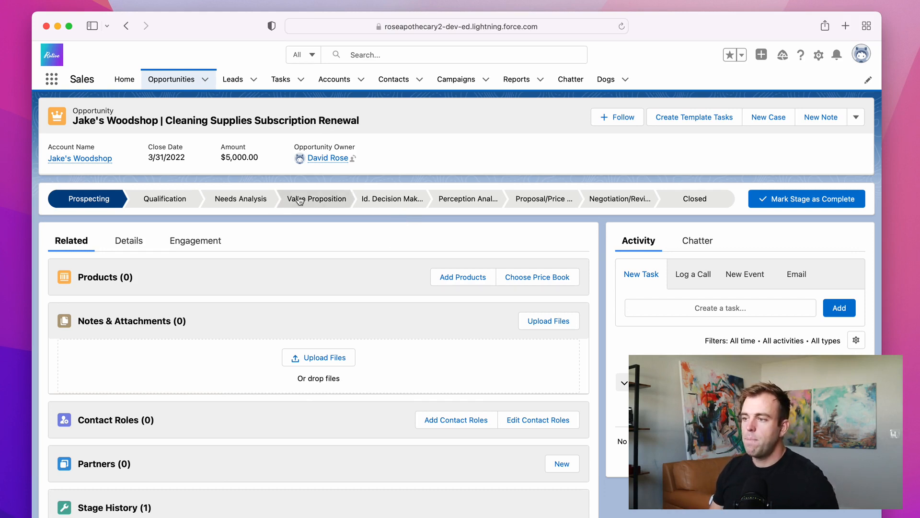
{"action": "mouse_move", "coordinate": [240, 199]}
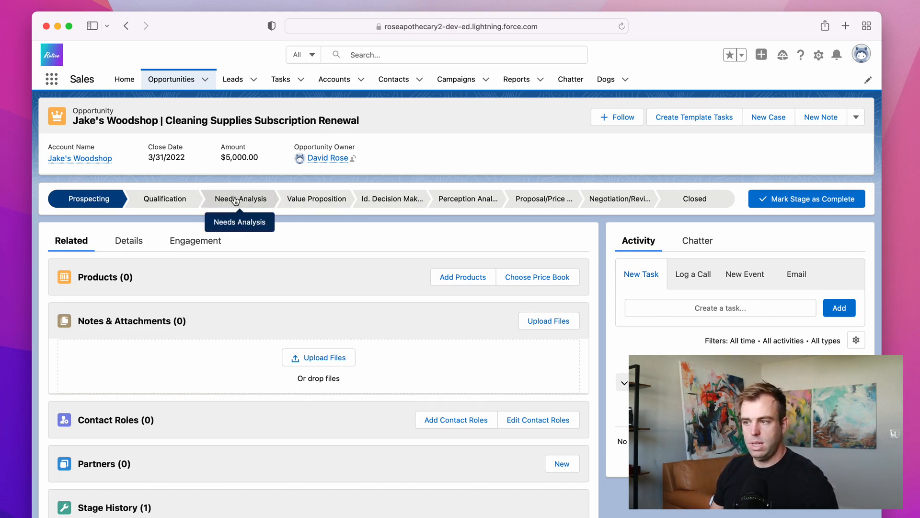
{"action": "mouse_move", "coordinate": [409, 217]}
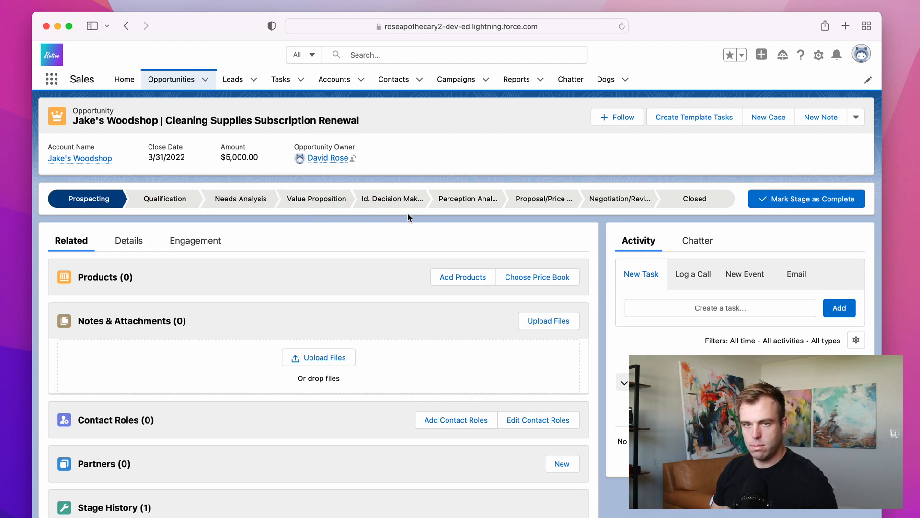
{"action": "mouse_move", "coordinate": [367, 124]}
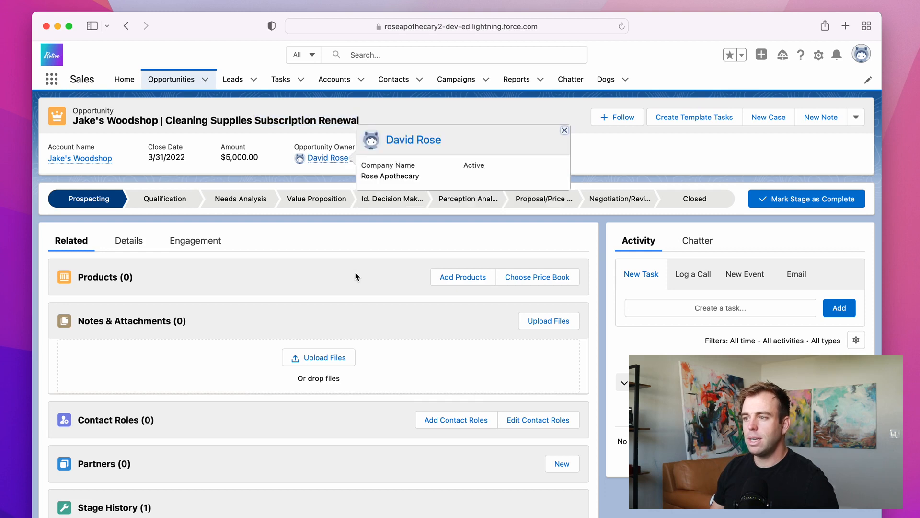
Change the Jake's Woodshop opportunity's record type to Renewal and save it.
{"action": "left_click", "coordinate": [562, 130]}
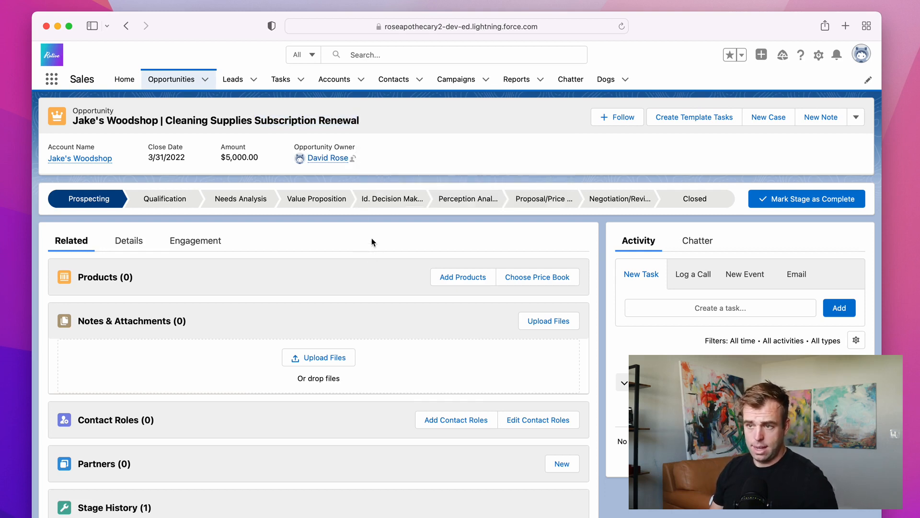
{"action": "mouse_move", "coordinate": [770, 149]}
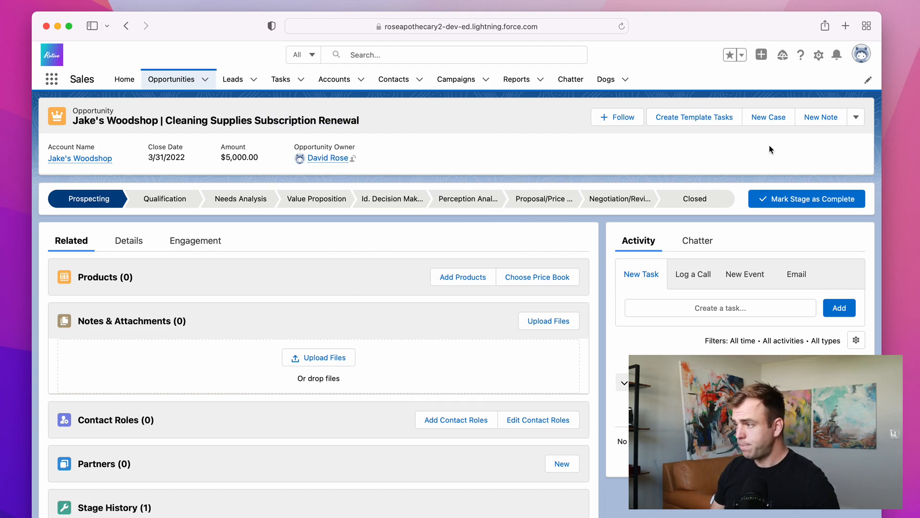
{"action": "left_click", "coordinate": [856, 117]}
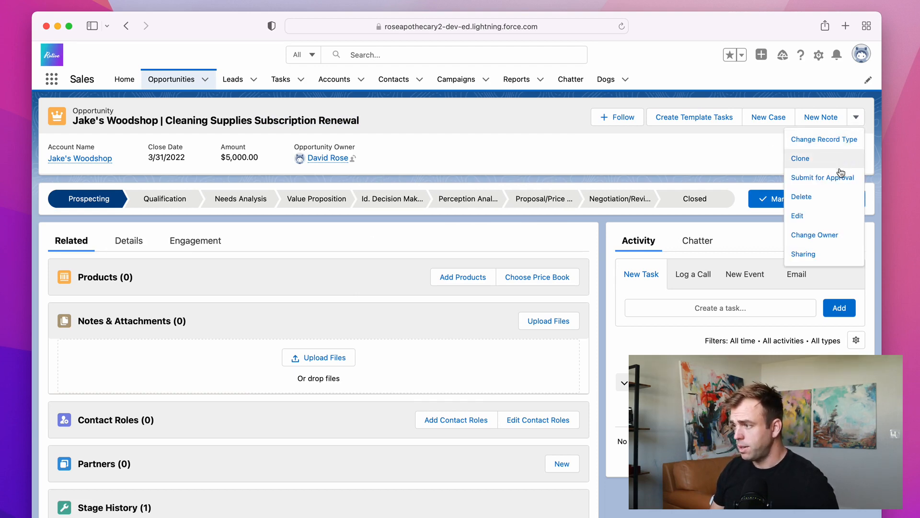
{"action": "left_click", "coordinate": [824, 139]}
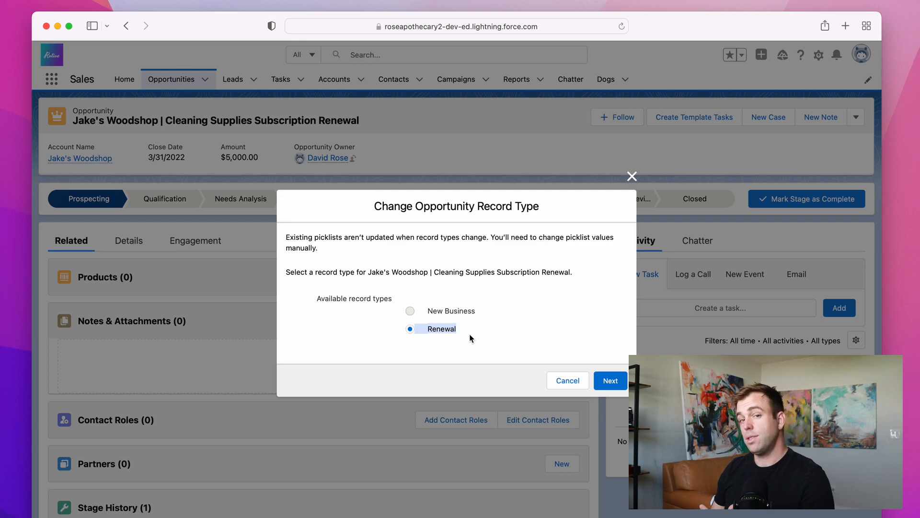
{"action": "mouse_move", "coordinate": [485, 342]}
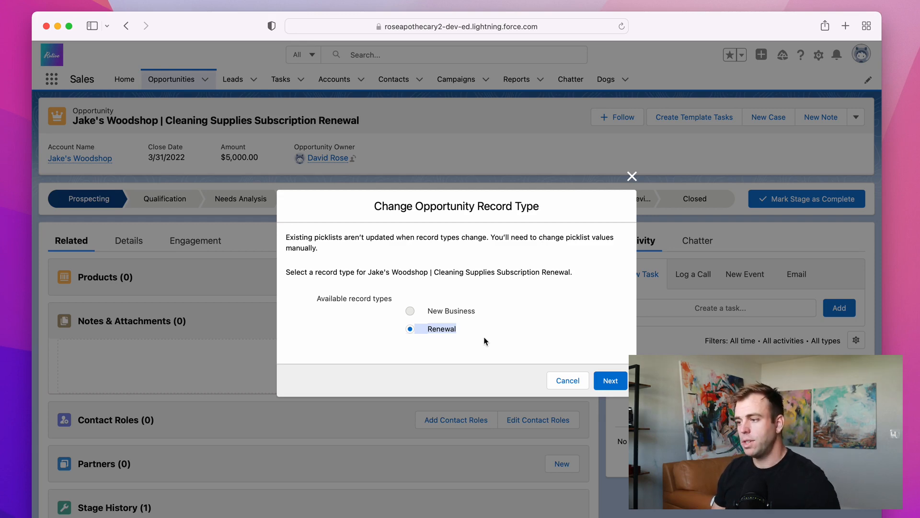
{"action": "left_click", "coordinate": [611, 381]}
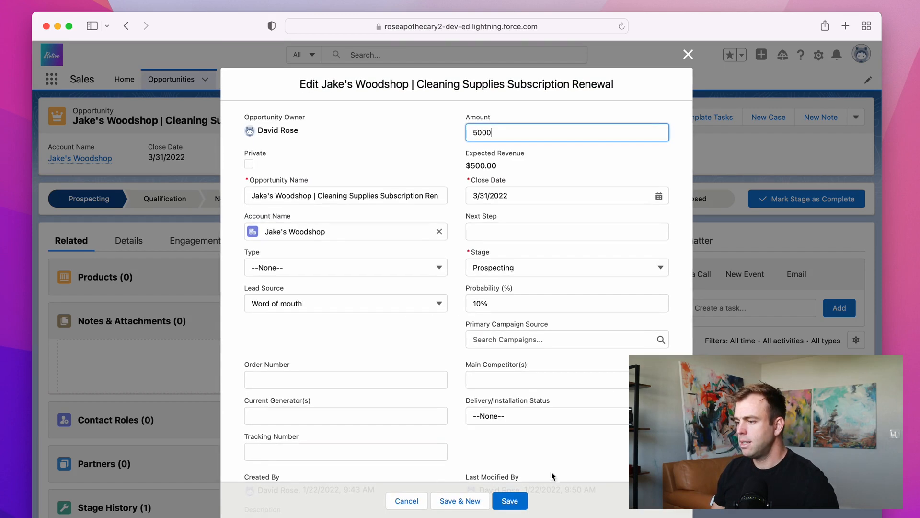
{"action": "left_click", "coordinate": [509, 501]}
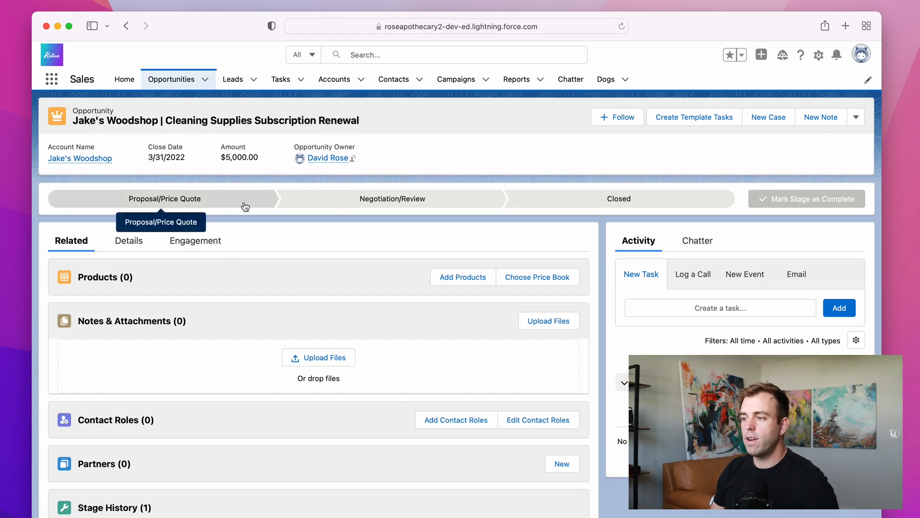
{"action": "mouse_move", "coordinate": [183, 211]}
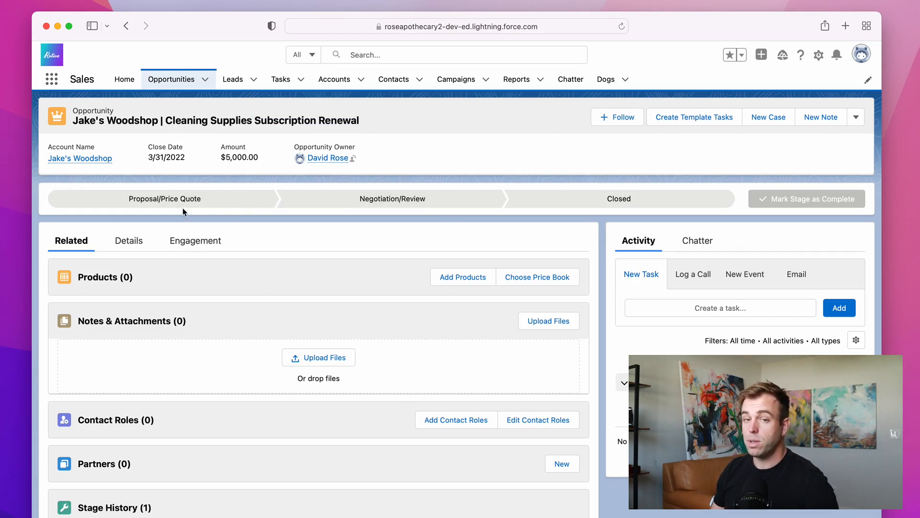
Show the Details tab, with Stage at Prospecting and 10% probability.
{"action": "left_click", "coordinate": [128, 240]}
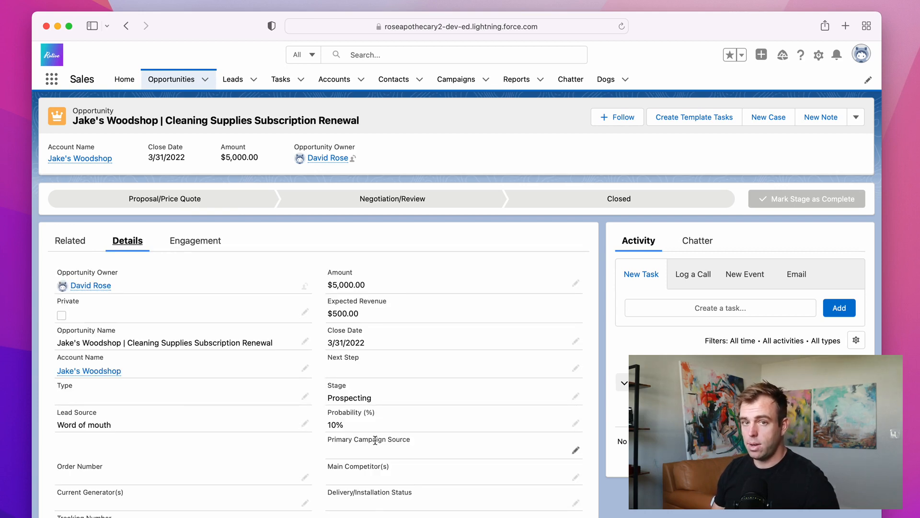
{"action": "mouse_move", "coordinate": [422, 323]}
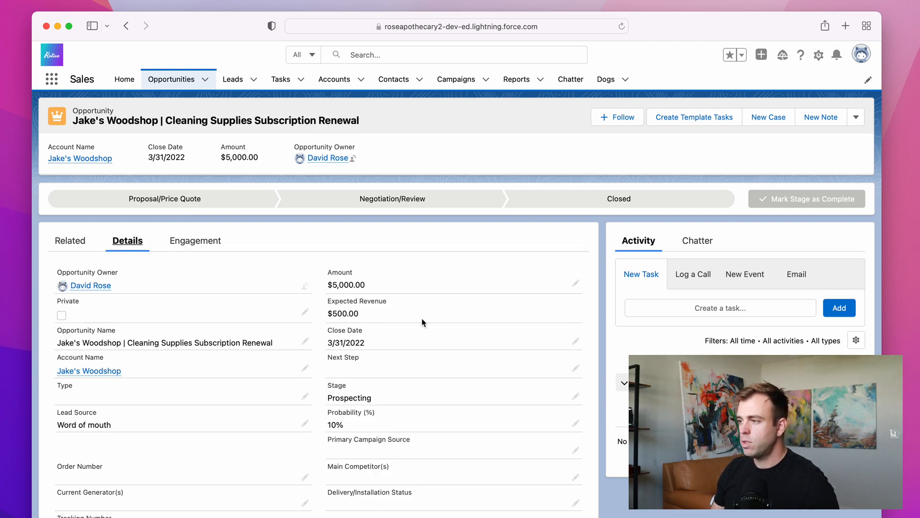
{"action": "mouse_move", "coordinate": [479, 329]}
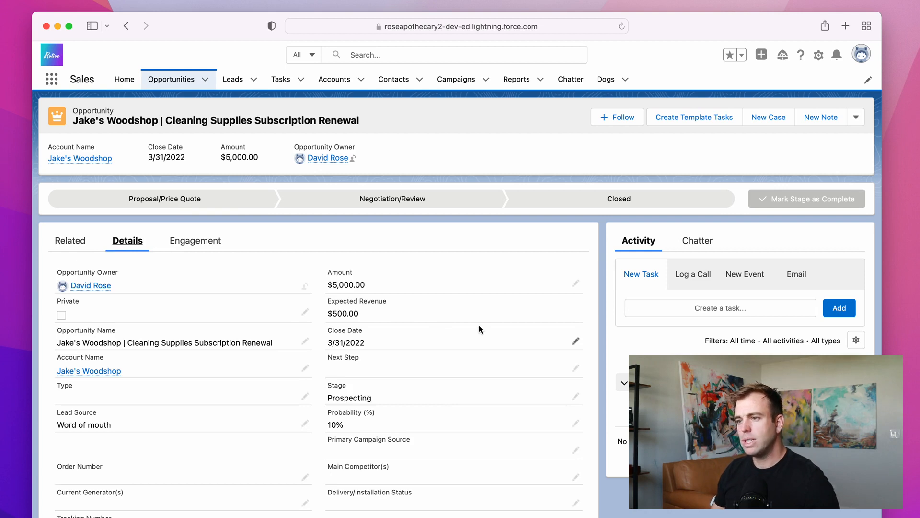